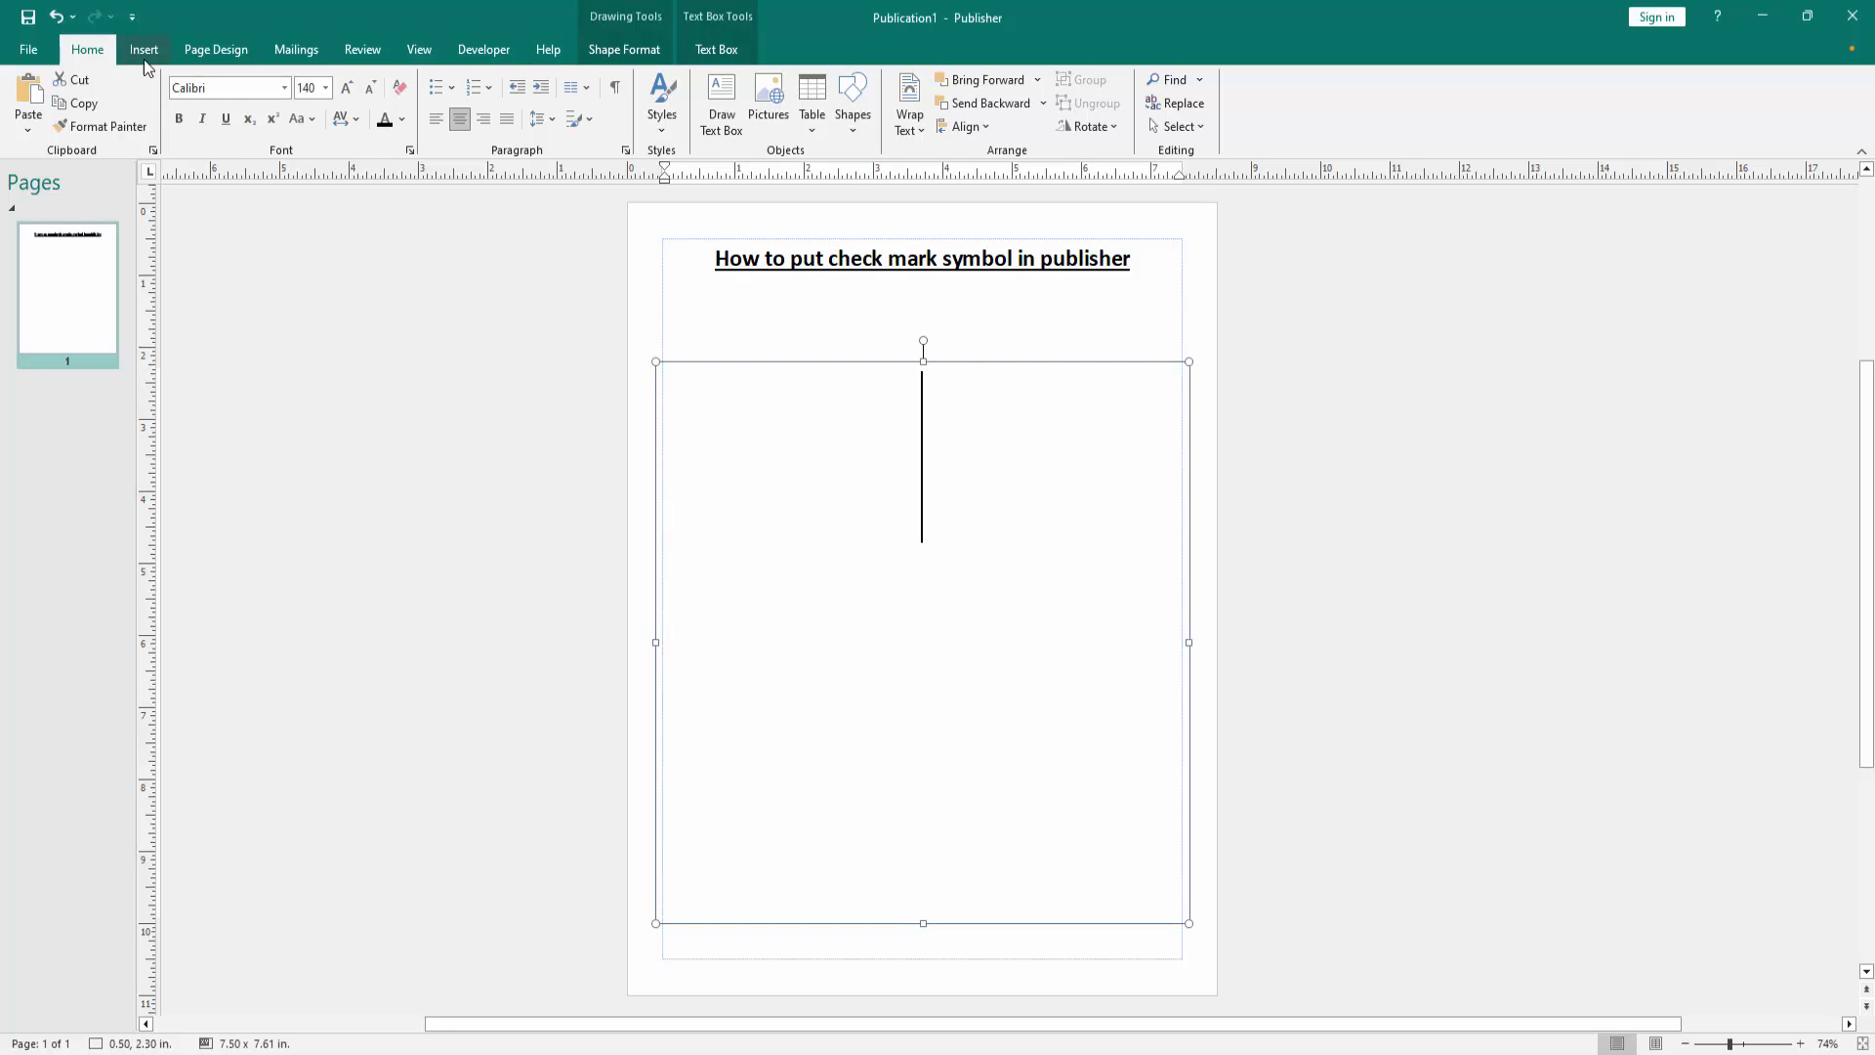
Show the Symbol dropdown list from the Insert tab
left_click(143, 49)
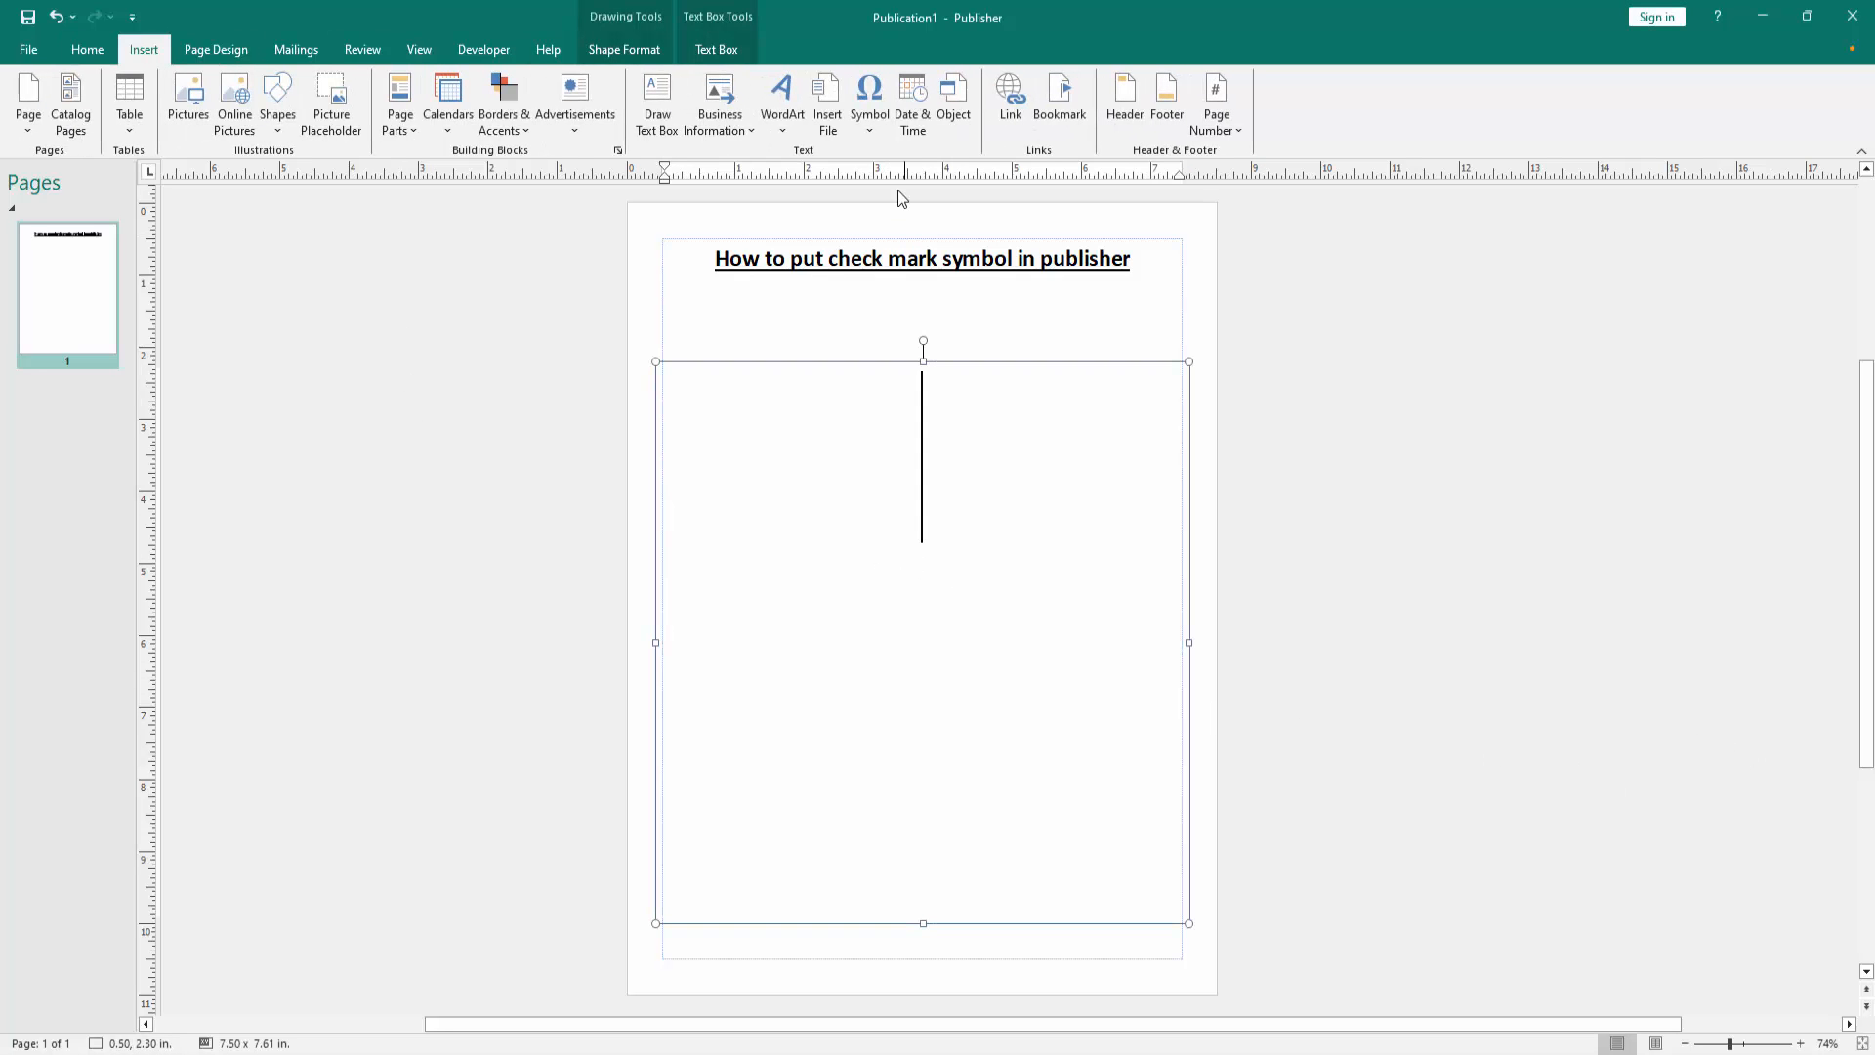
left_click(870, 98)
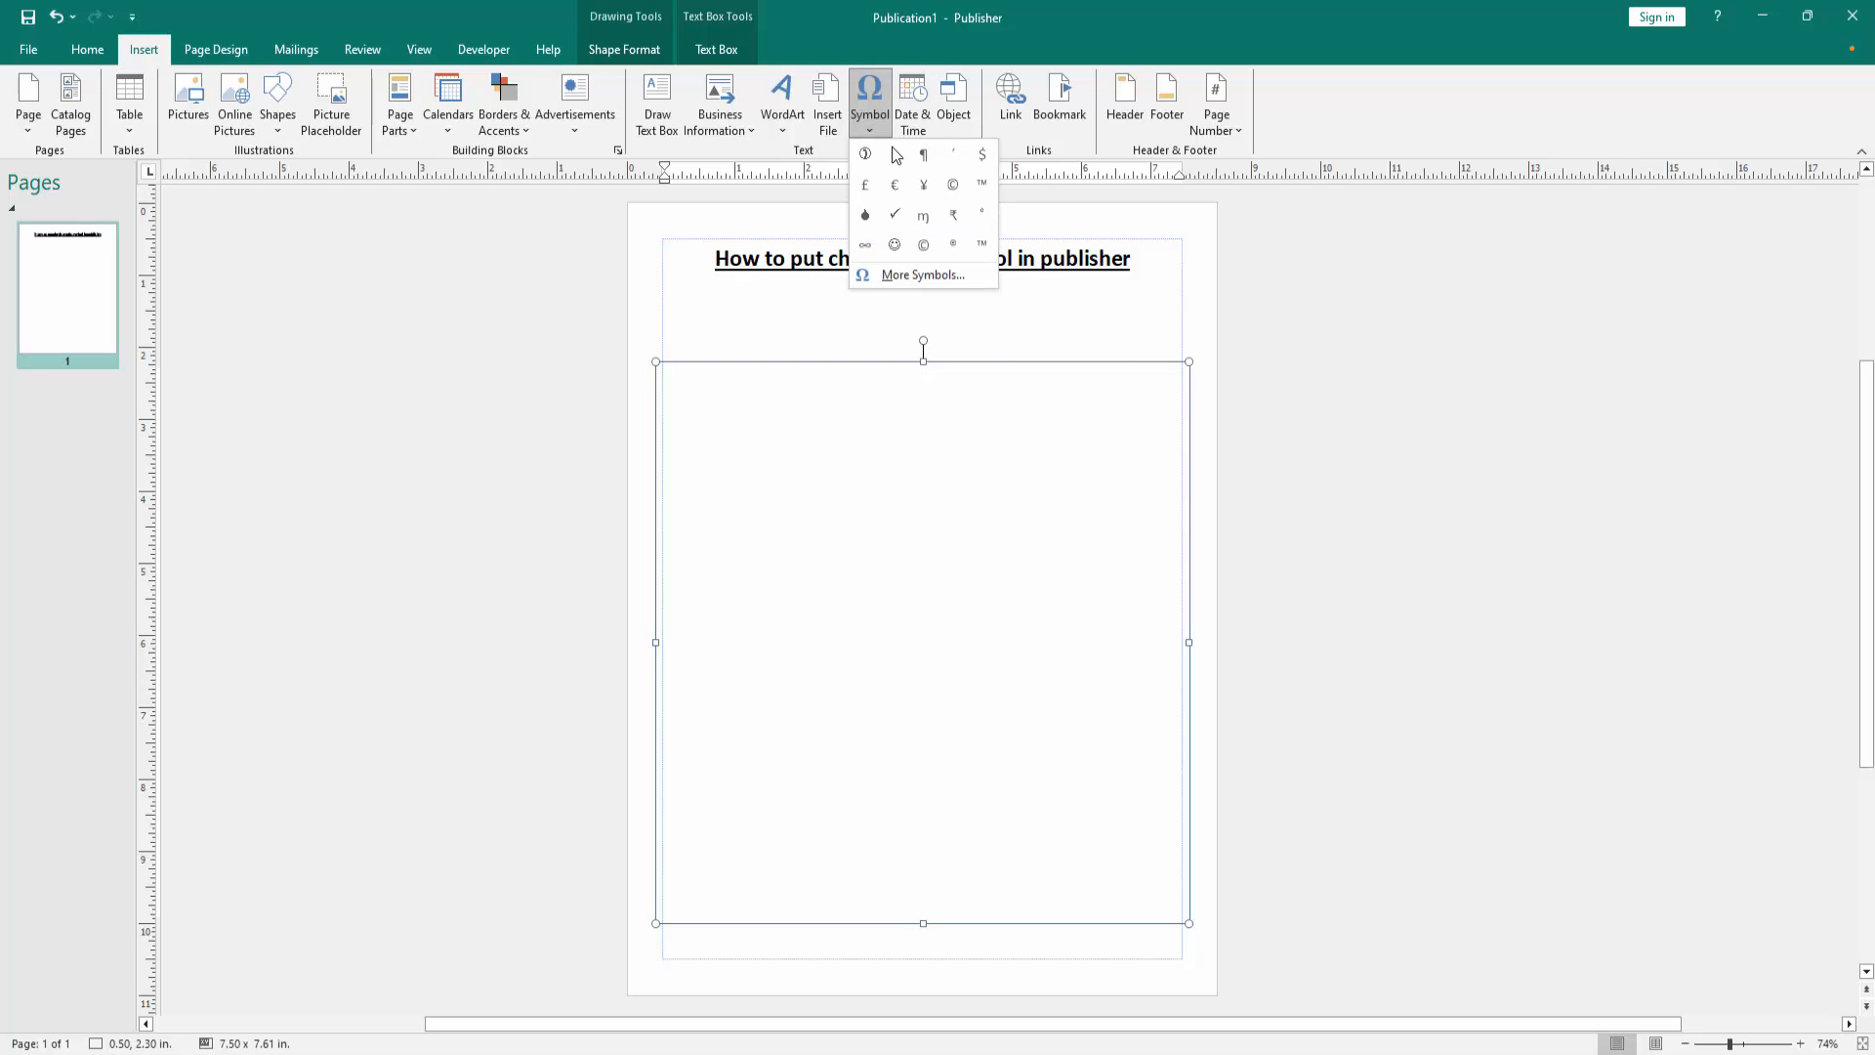
Open More Symbols and set the symbol font to Wingdings
left_click(923, 275)
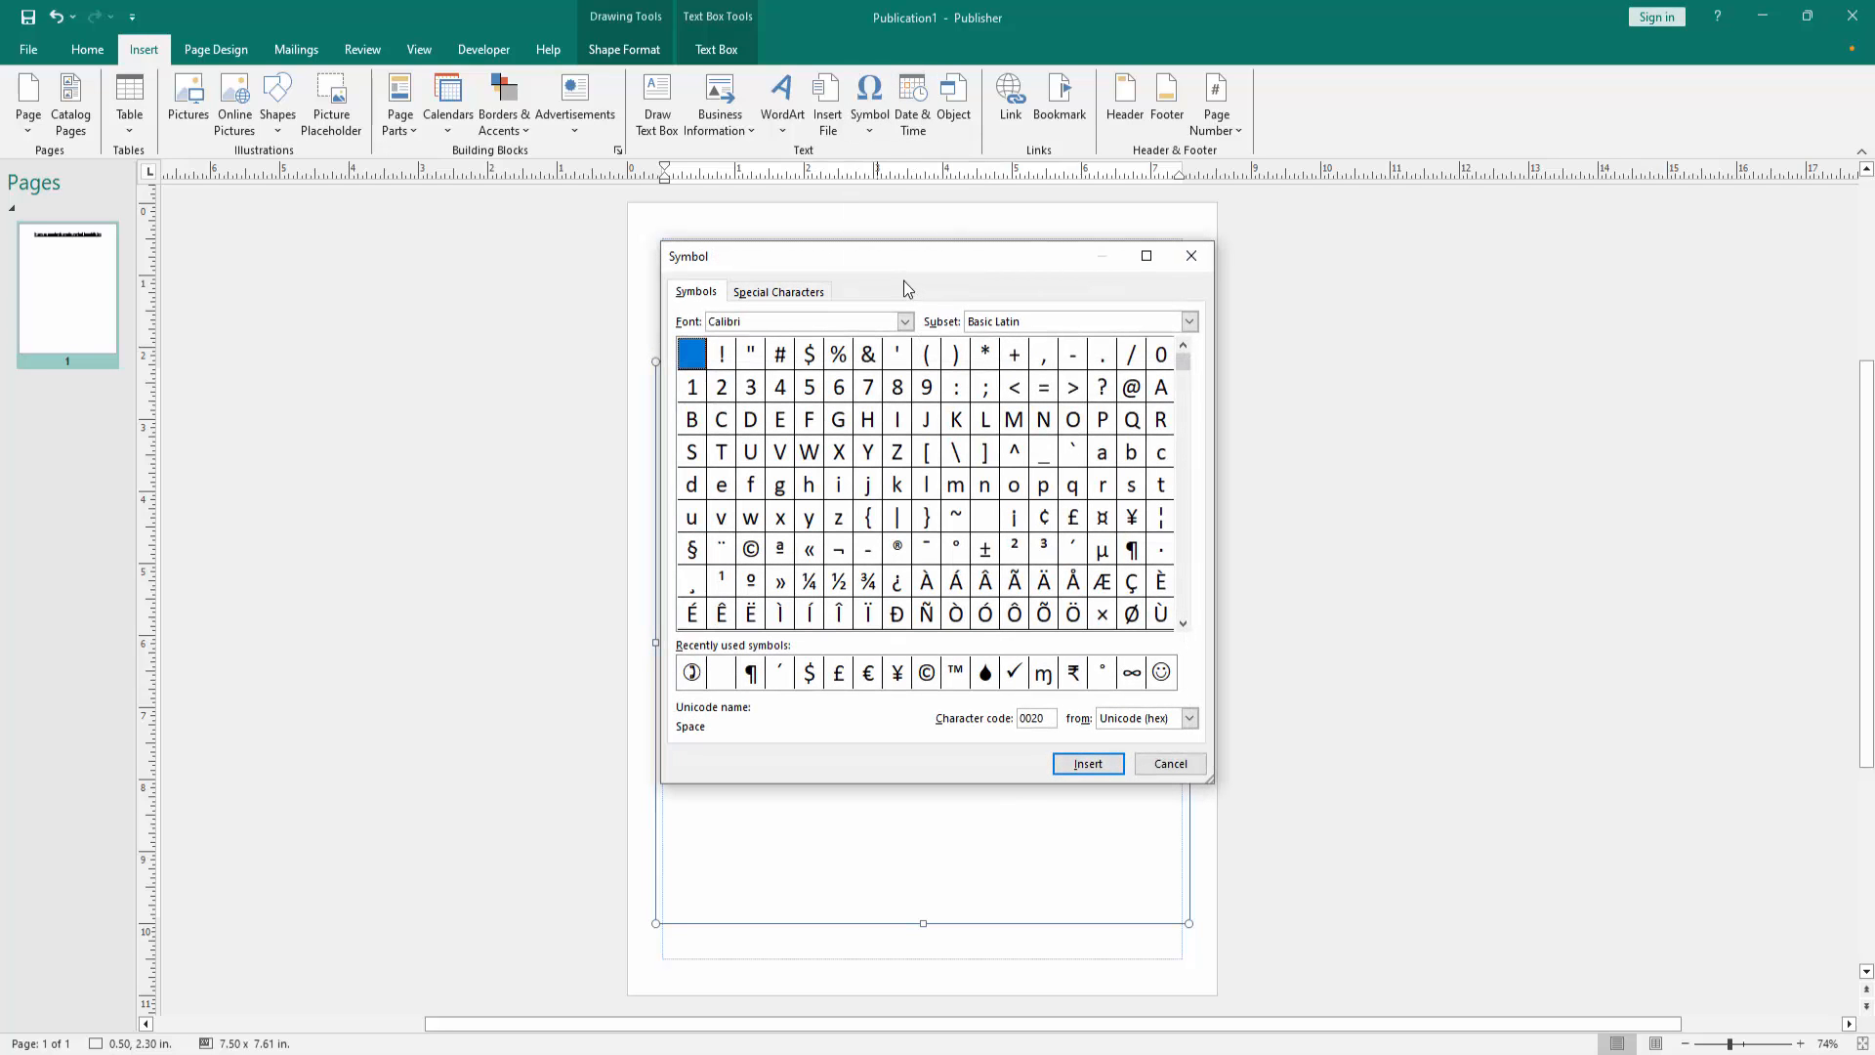
left_click(796, 322)
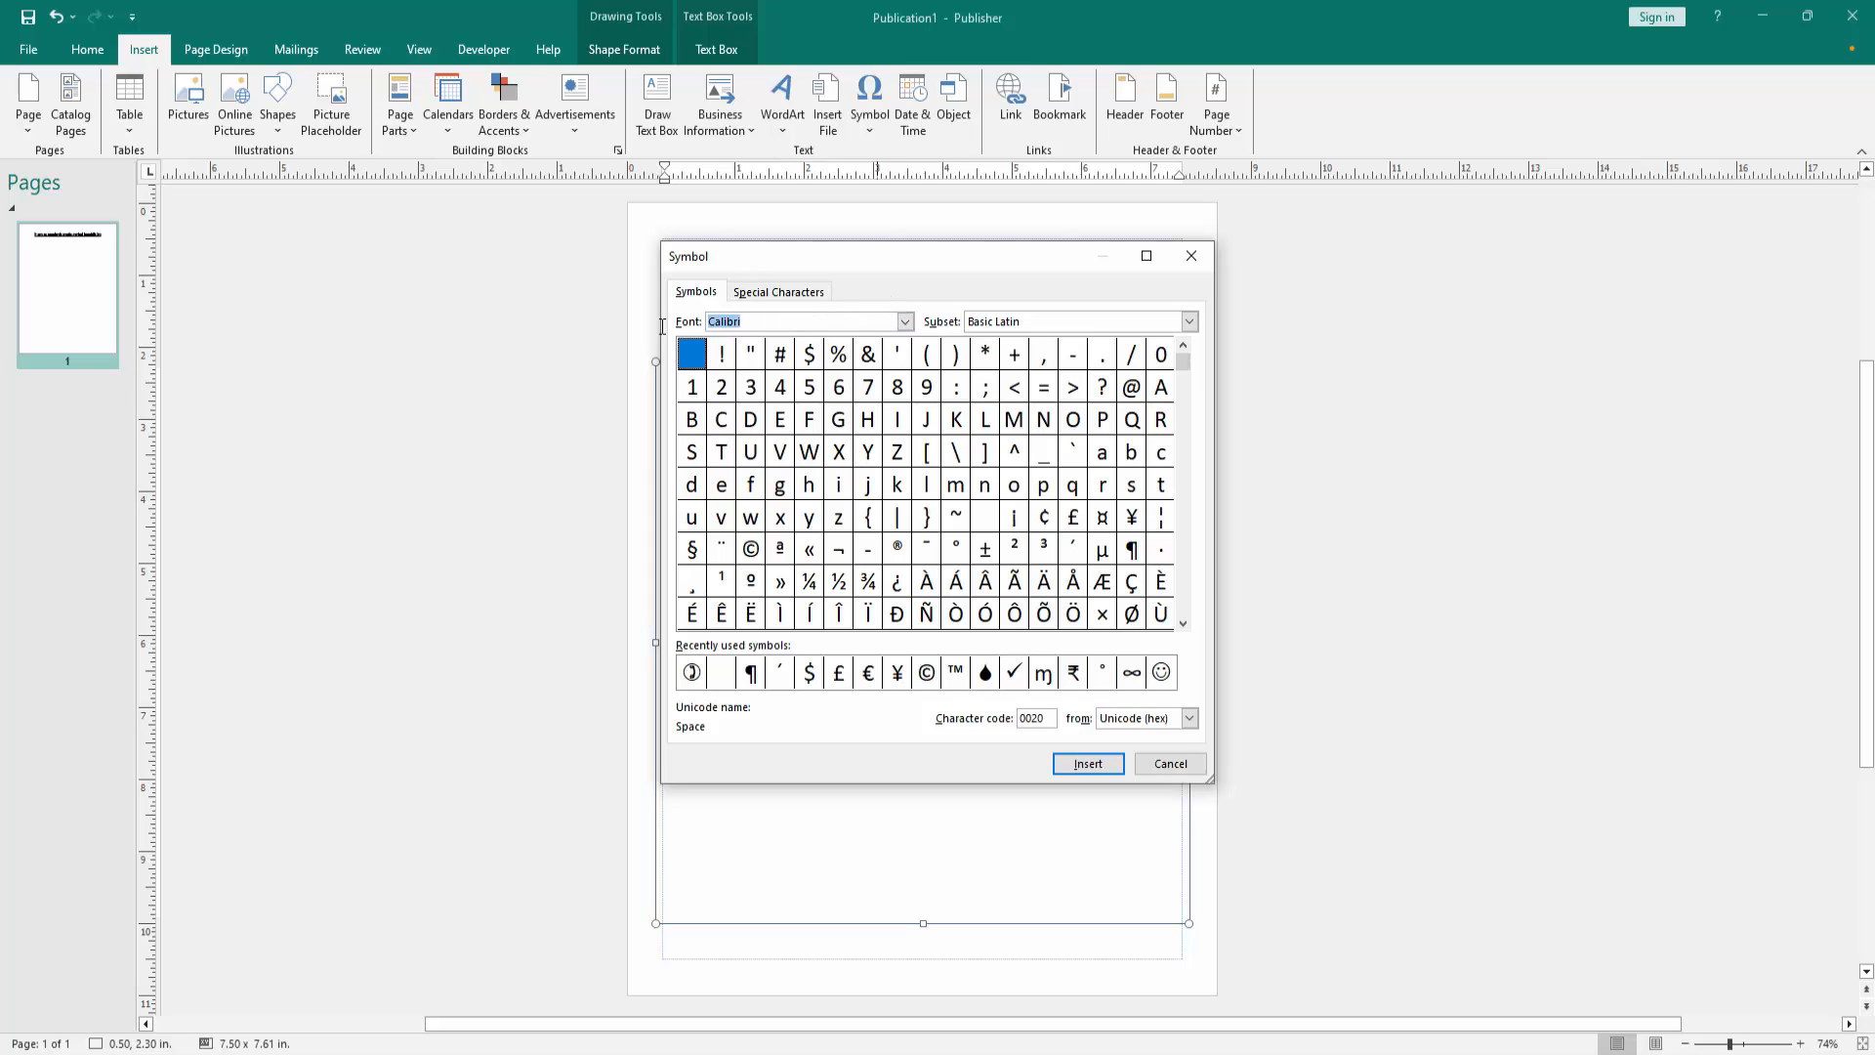
type("wi")
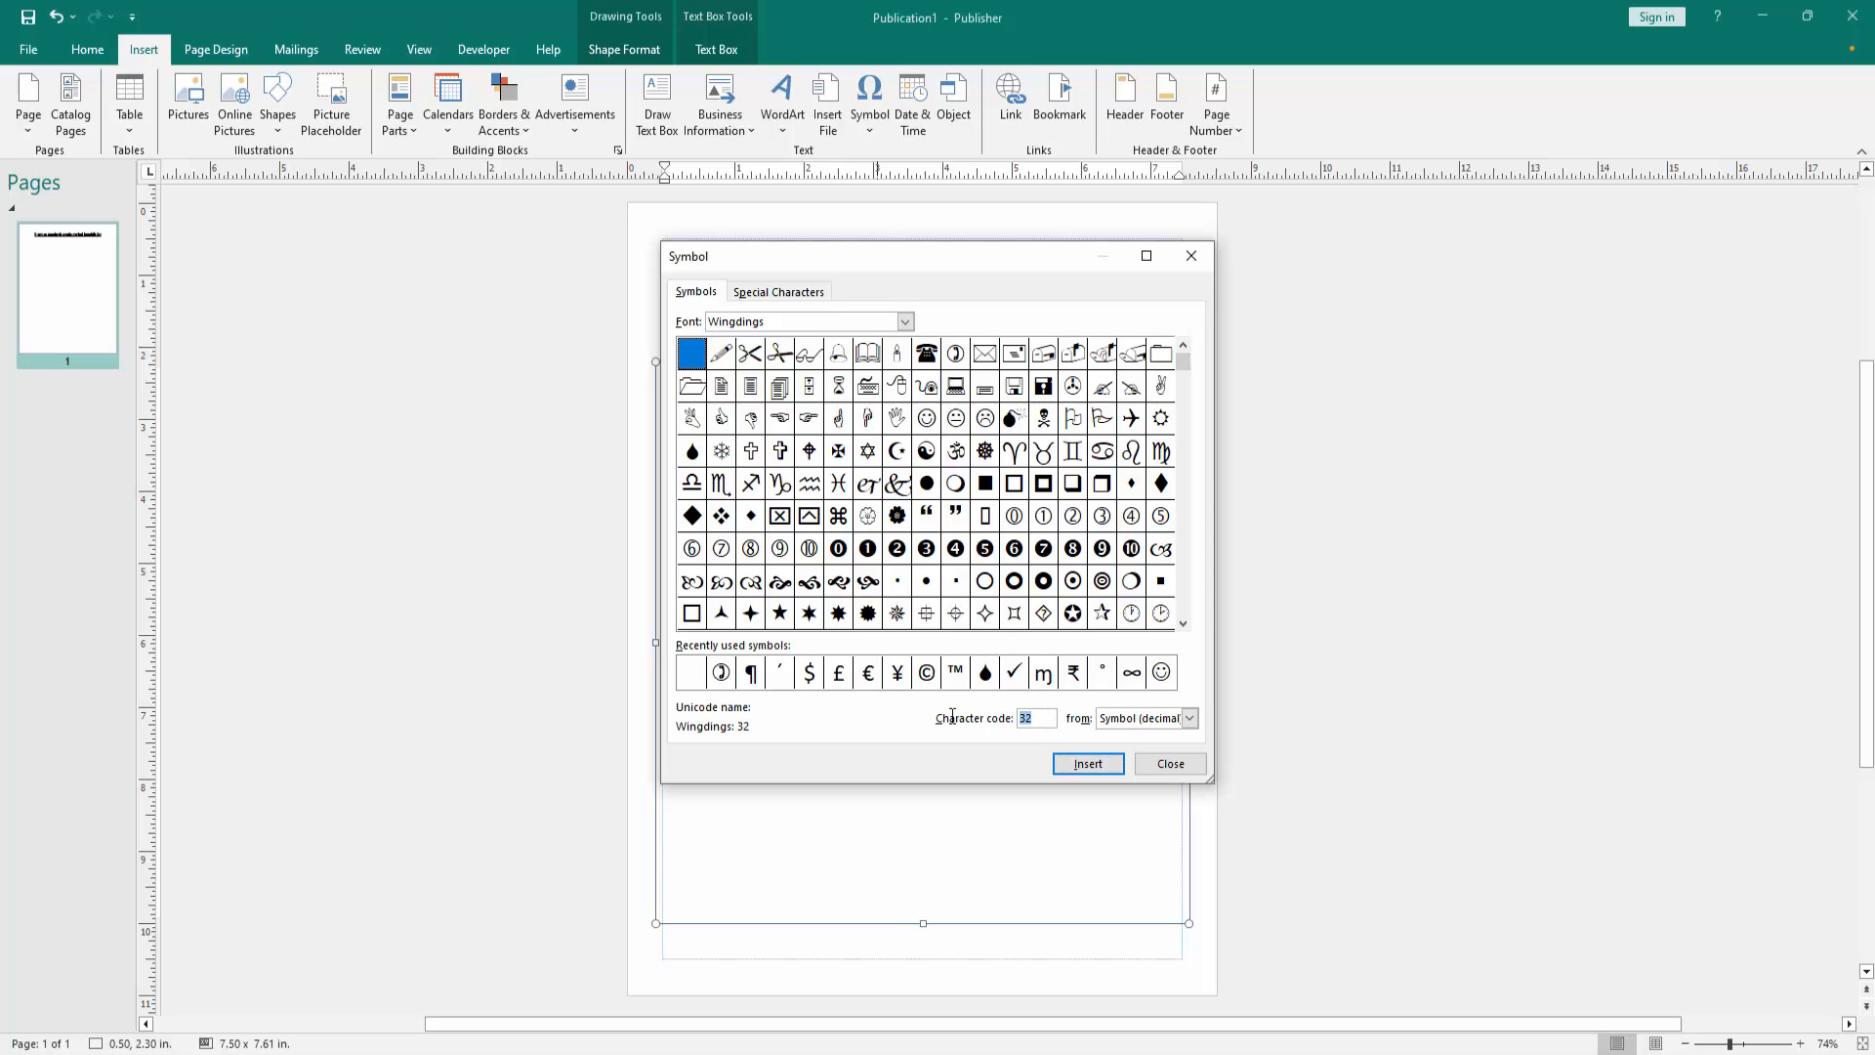
Insert the Wingdings check mark (code 252) into the text box and close the Symbol dialog
left_click(1162, 580)
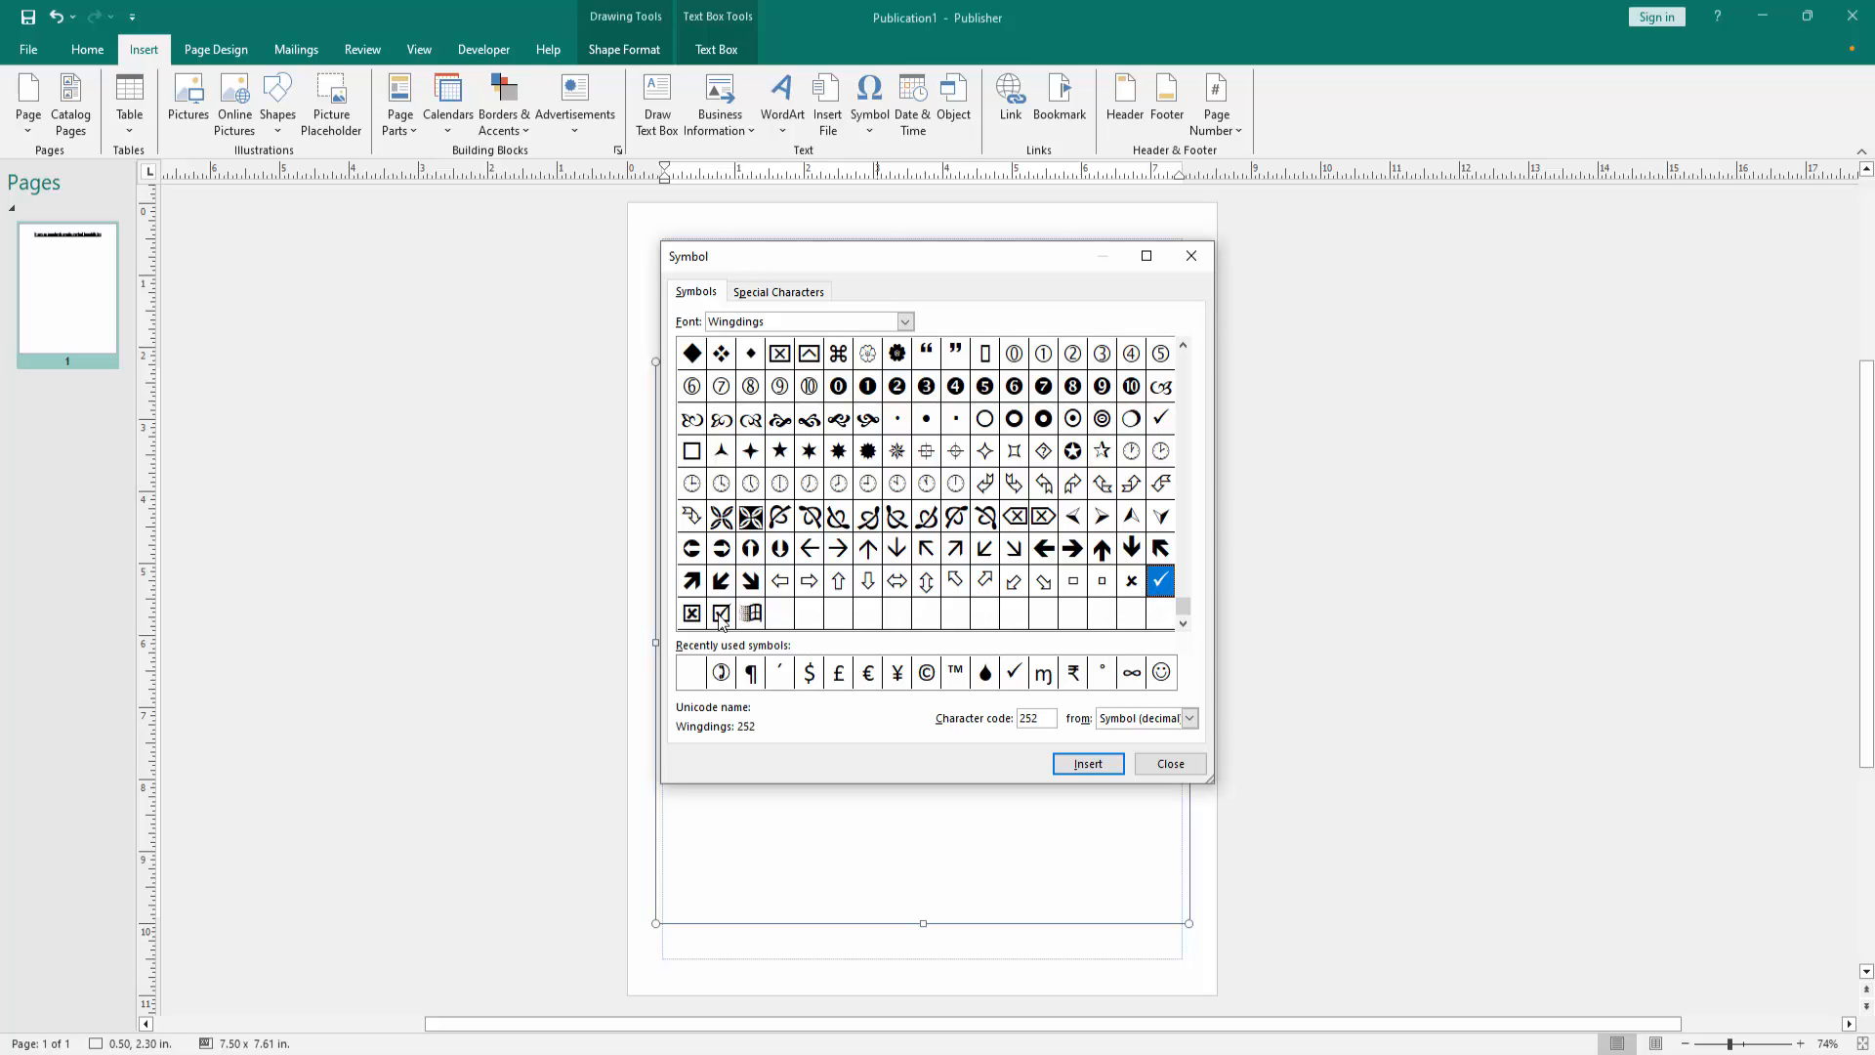
left_click(721, 613)
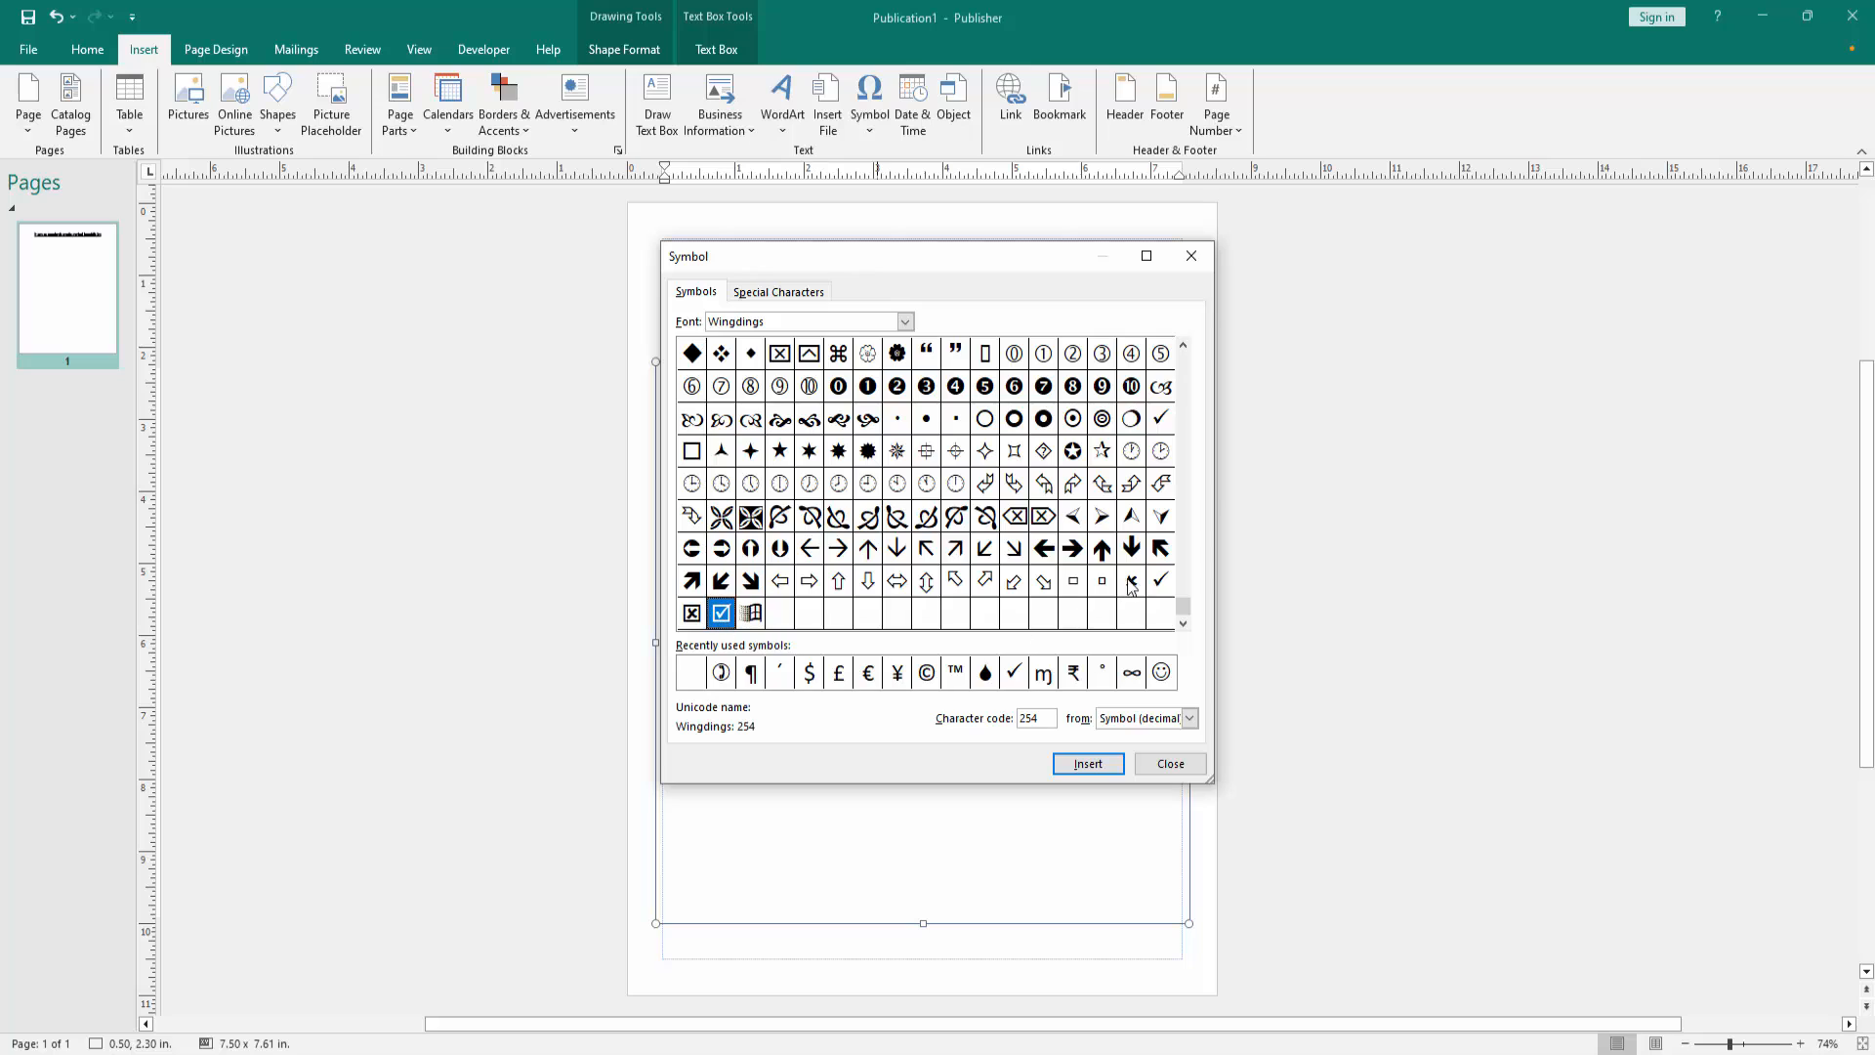
left_click(1161, 580)
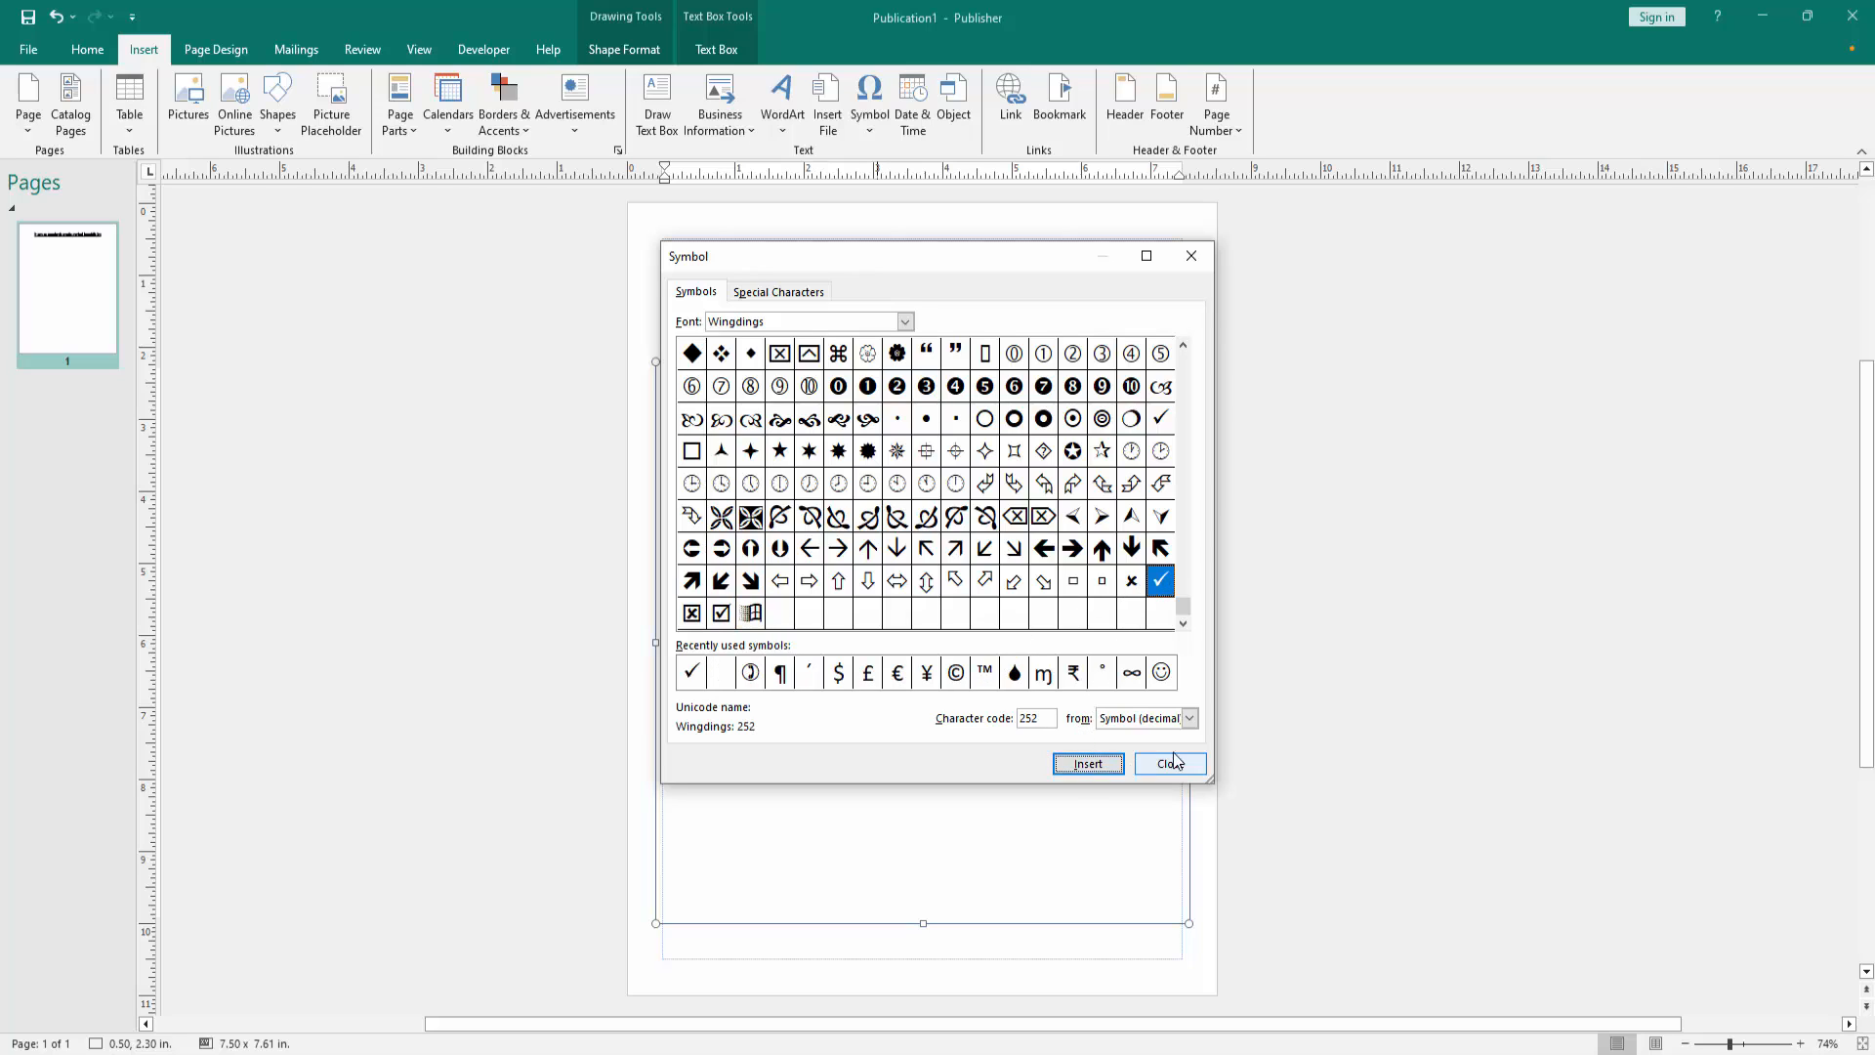
left_click(1170, 764)
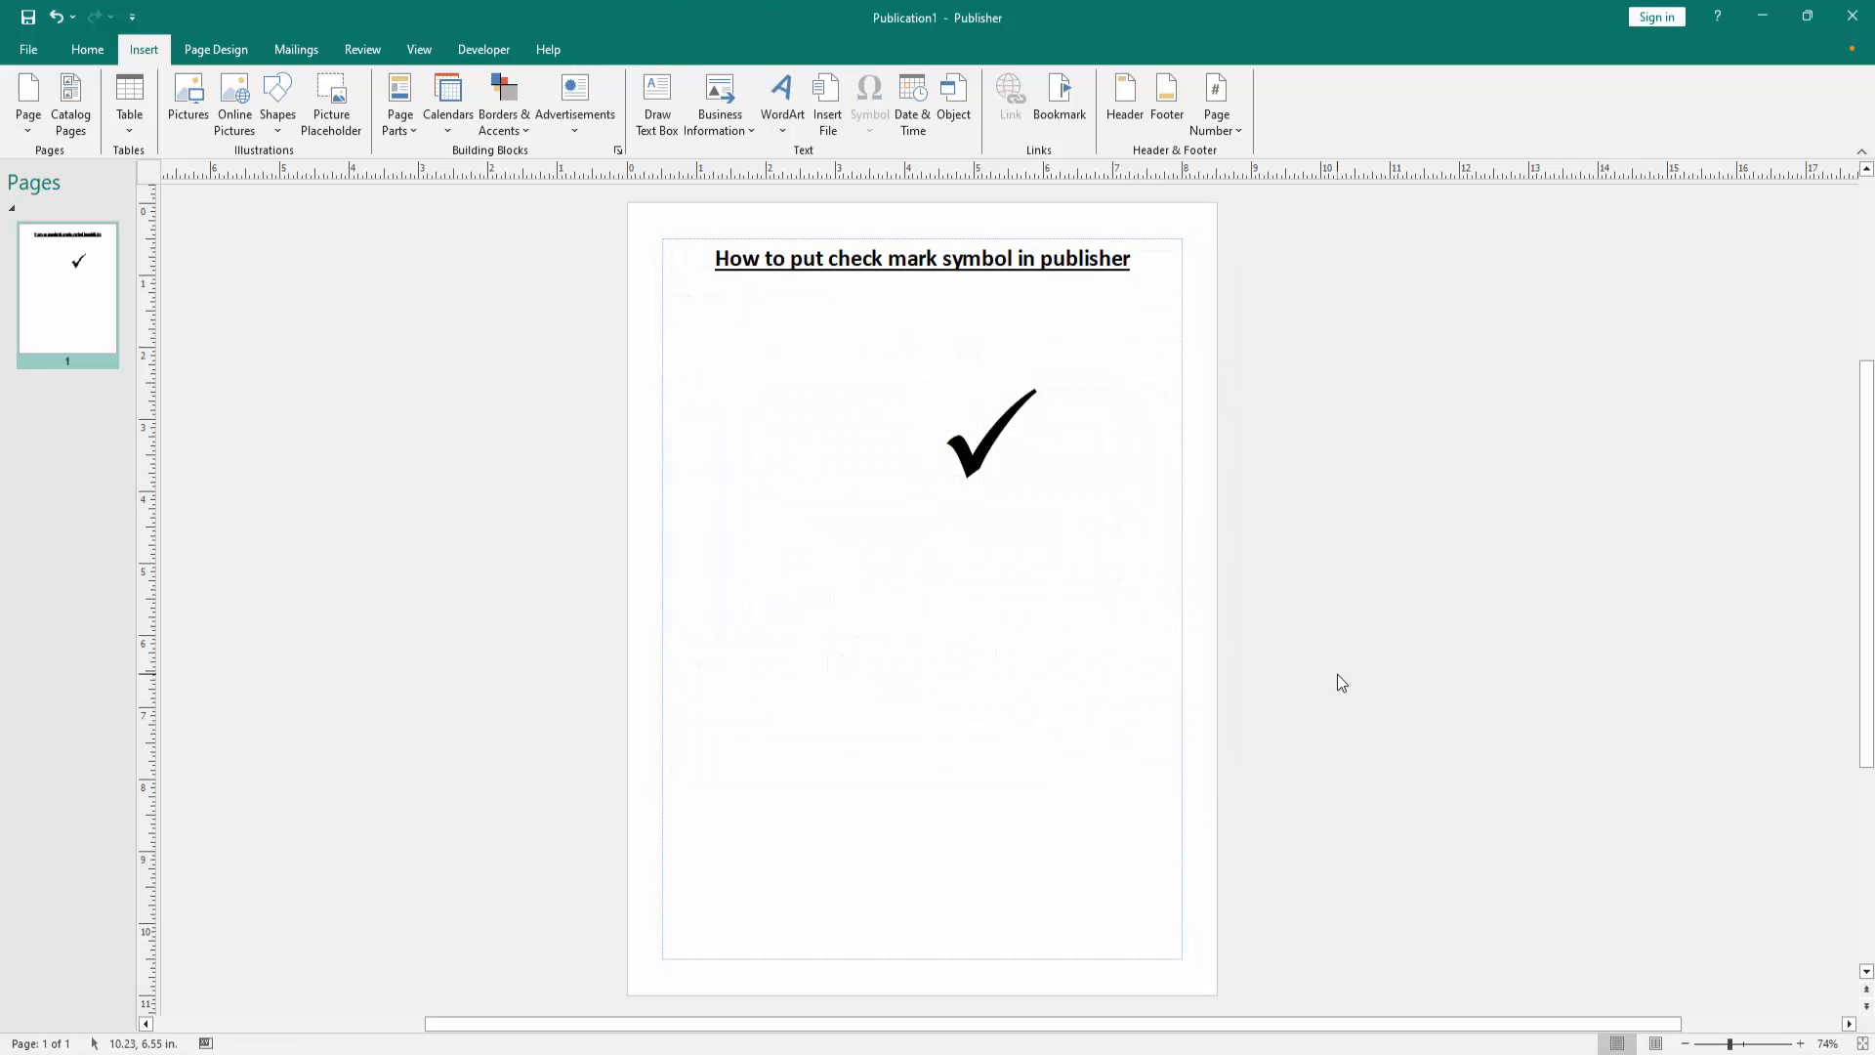